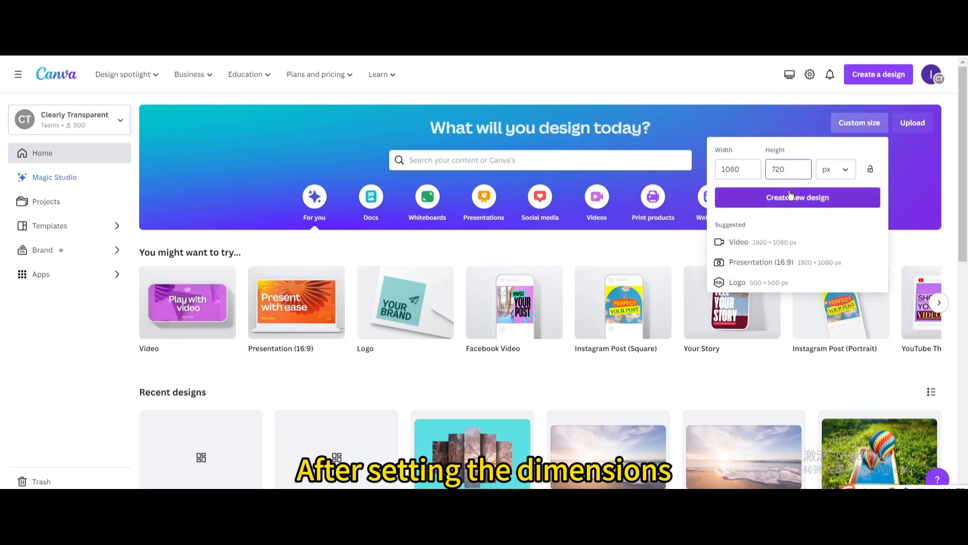
Step: Create a custom-size blank design of 1080 × 720 px
click(797, 198)
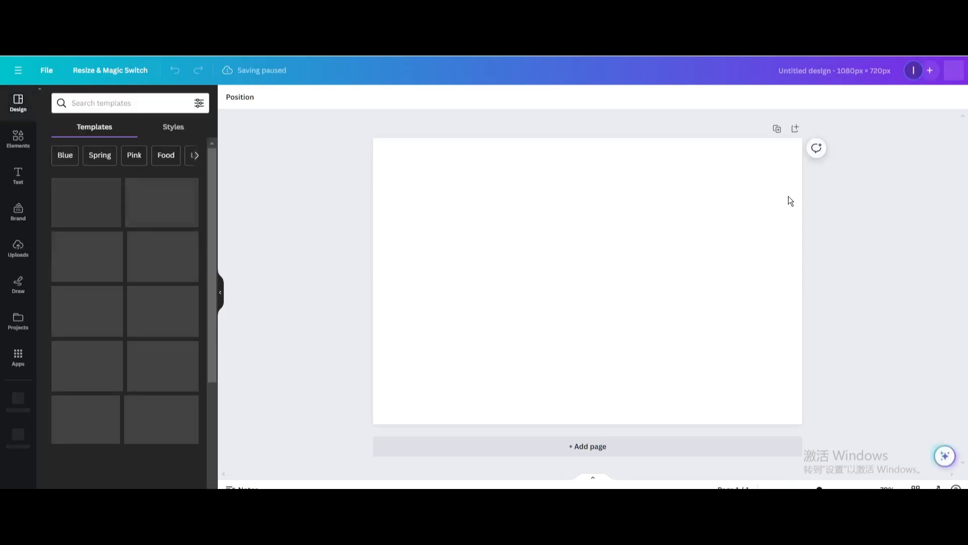
Step: Add a square frame from Elements and stretch it into the tall middle strip
click(18, 139)
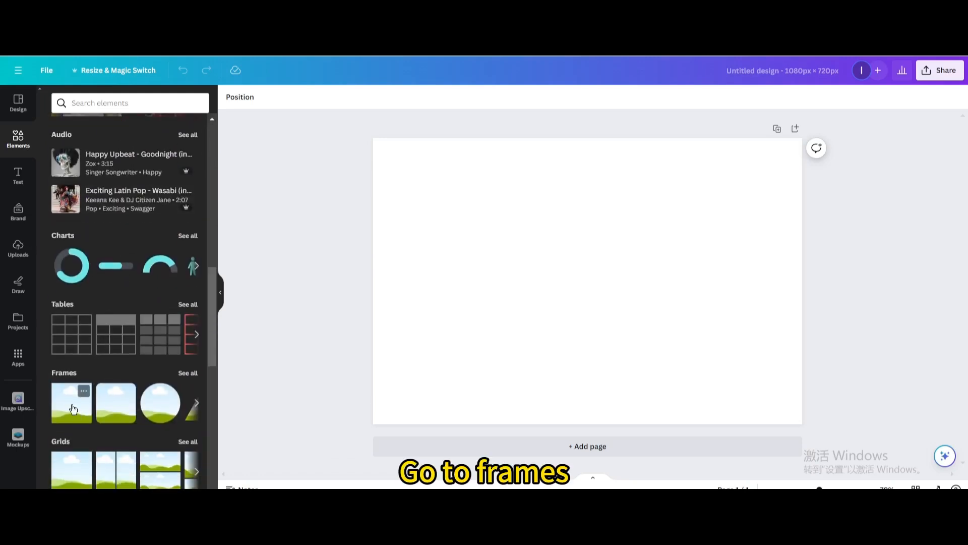
click(70, 402)
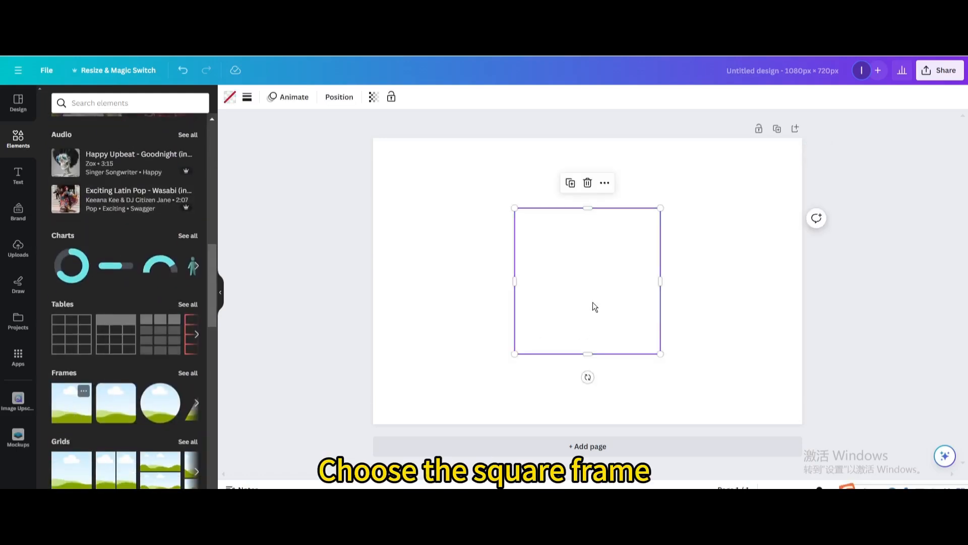
drag(660, 281, 596, 280)
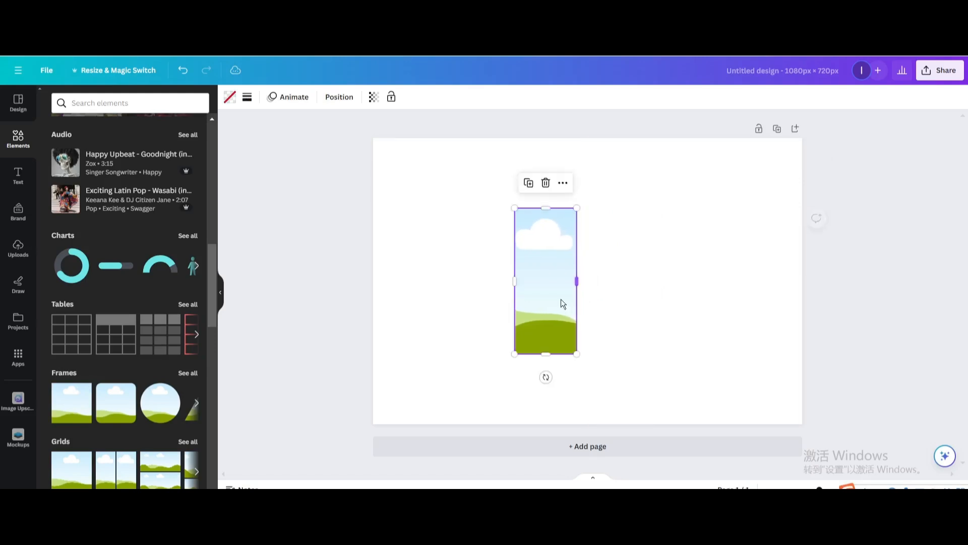
drag(545, 281, 587, 284)
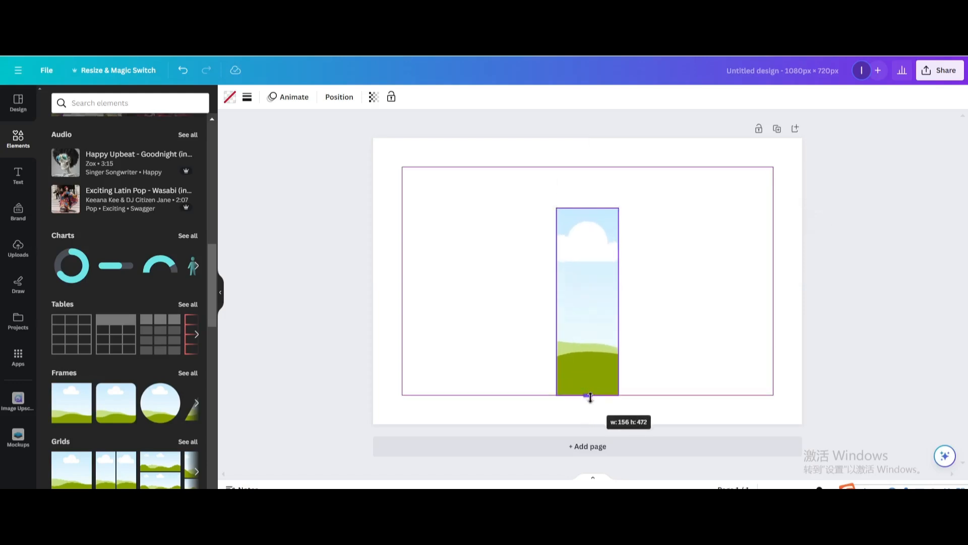
drag(587, 399, 587, 180)
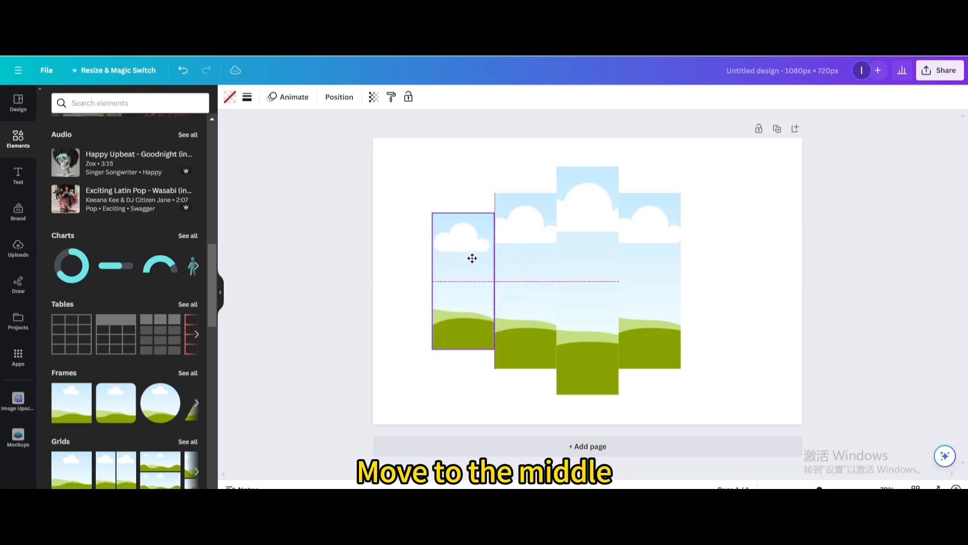
Step: Line up the left frame and duplicate it to fill the right end of the staggered row
drag(472, 258, 472, 262)
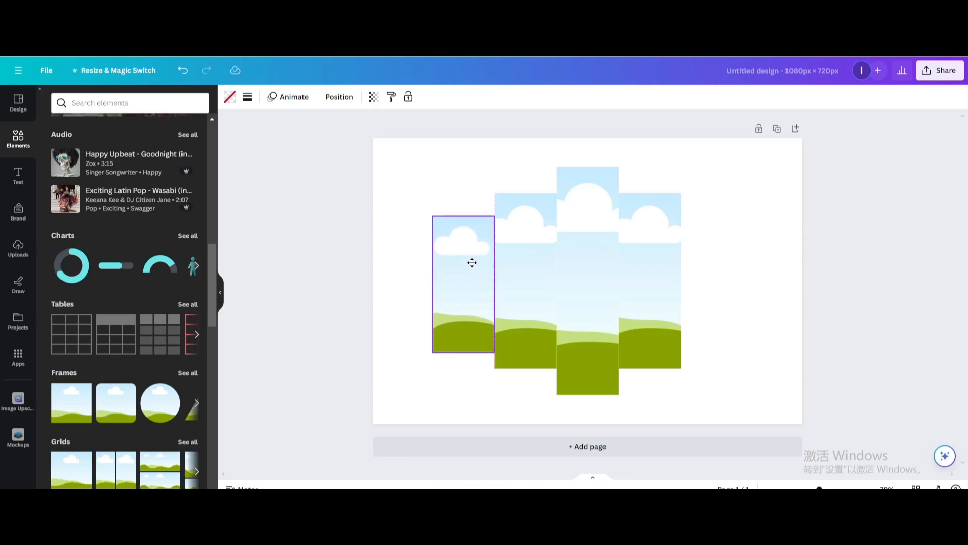
click(463, 281)
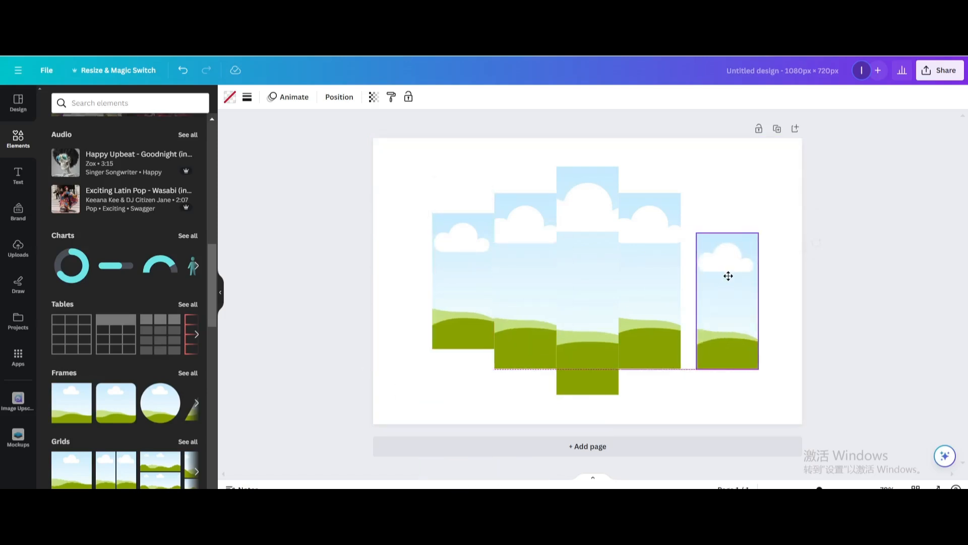
drag(727, 276, 709, 258)
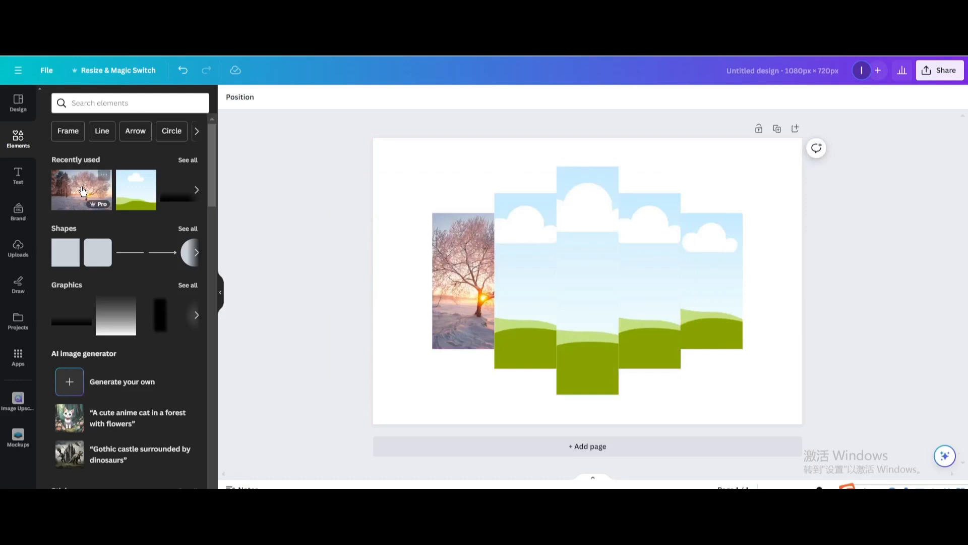
Step: Drag the winter tree photo from Recently used into the frames
click(81, 189)
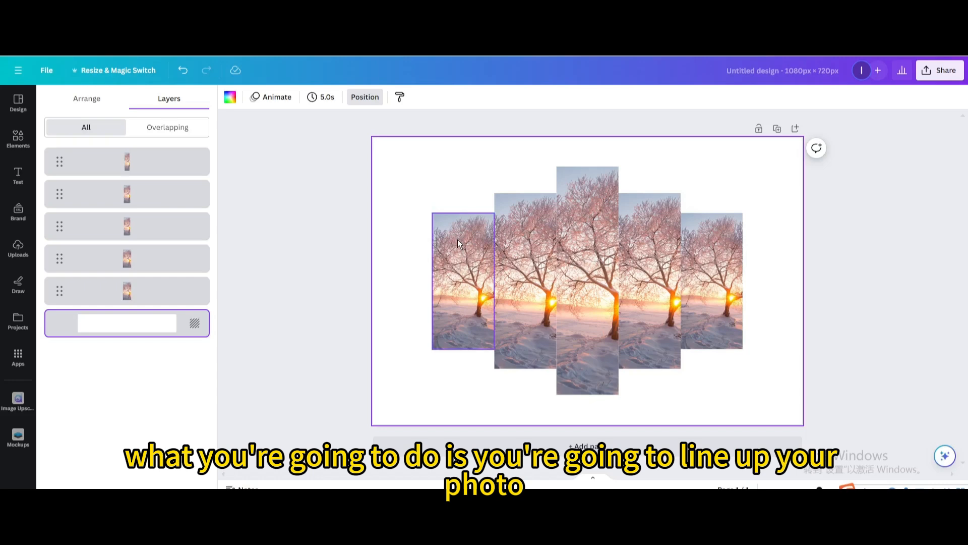
Step: Enlarge the left frame's photo to its left edge and the tallest frame's top and bottom
double_click(462, 281)
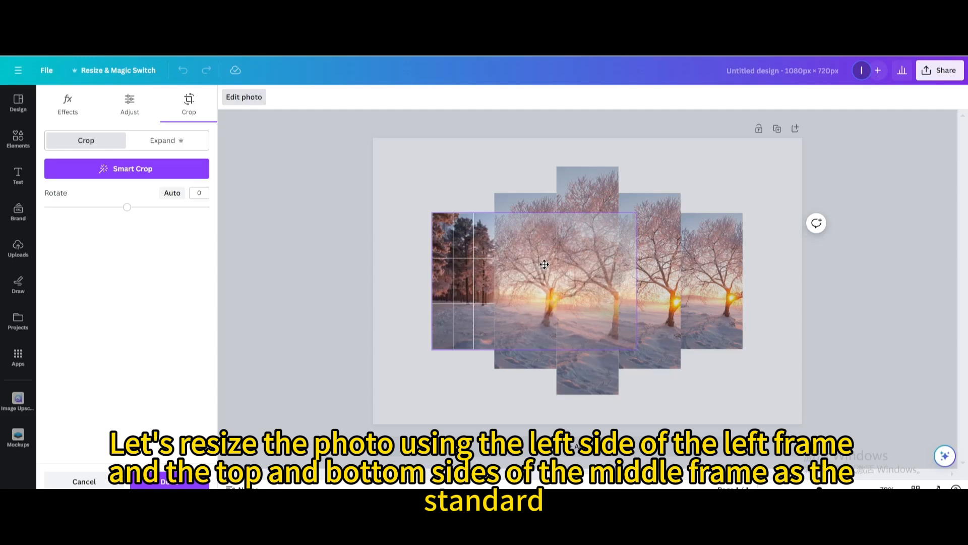
drag(636, 214, 690, 177)
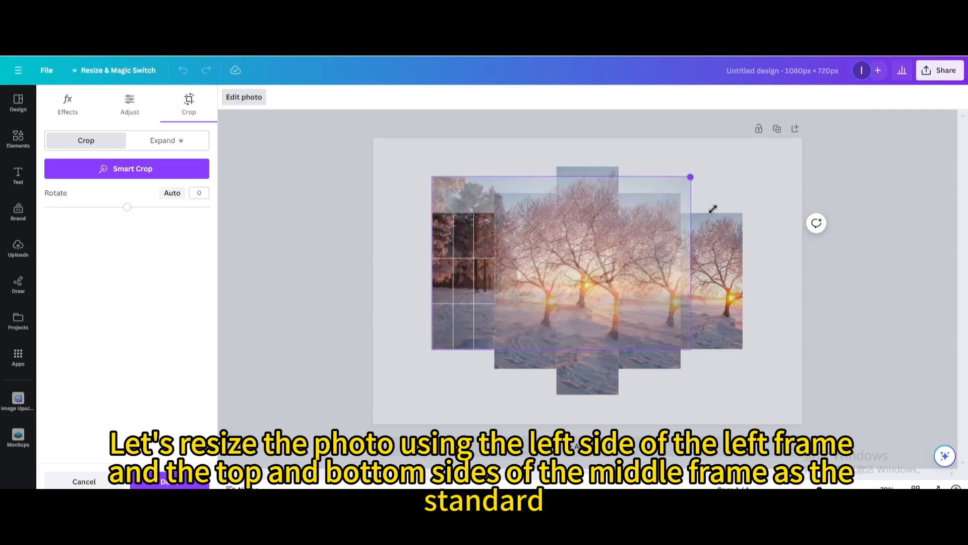
drag(691, 177, 704, 167)
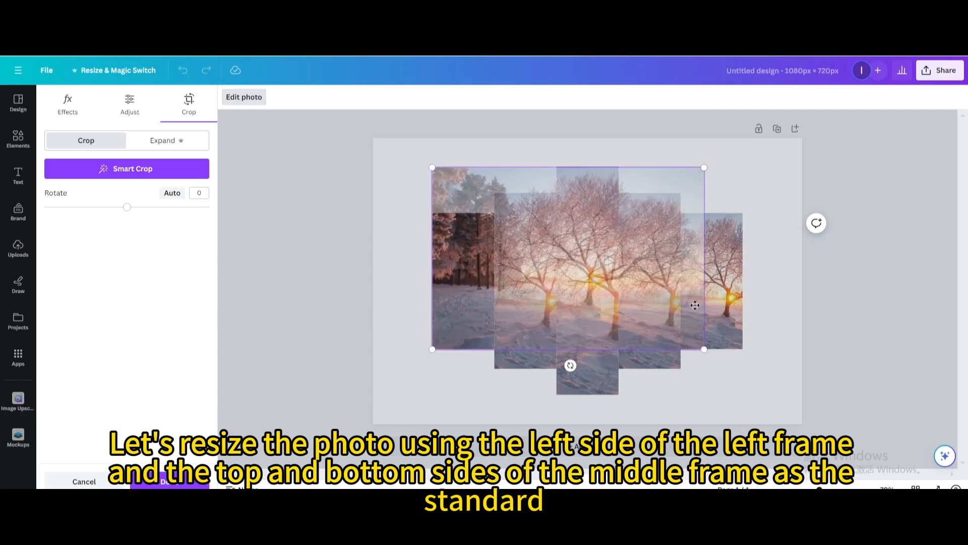
drag(704, 349, 780, 400)
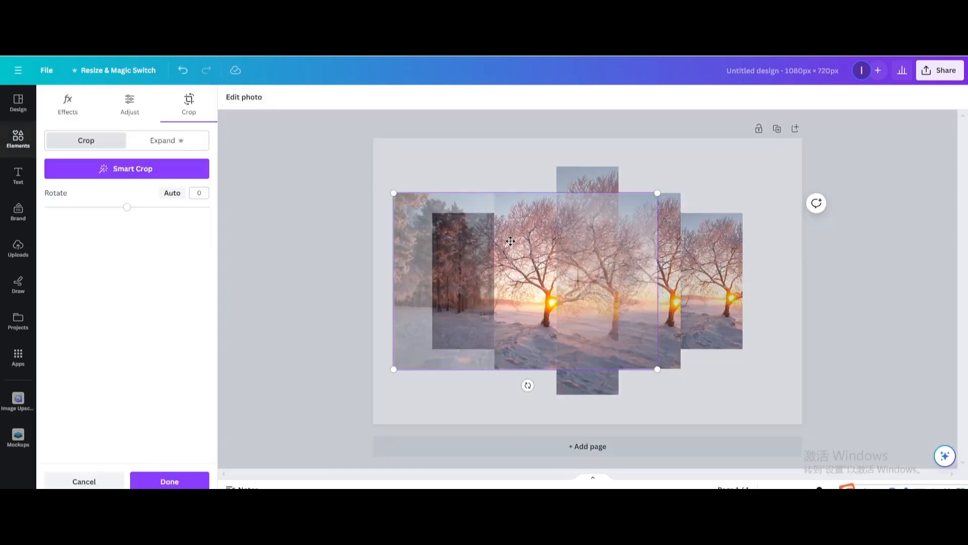
drag(510, 241, 590, 219)
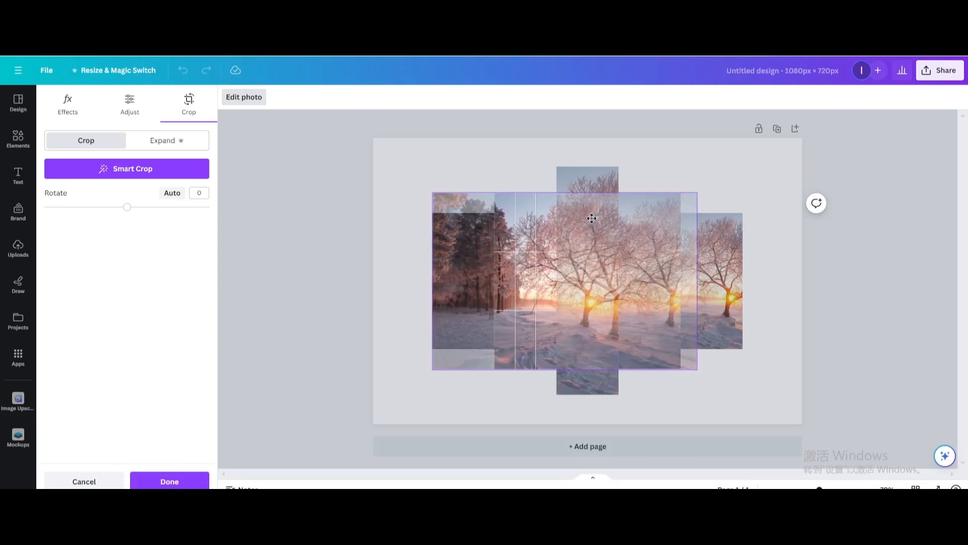
drag(697, 198, 706, 187)
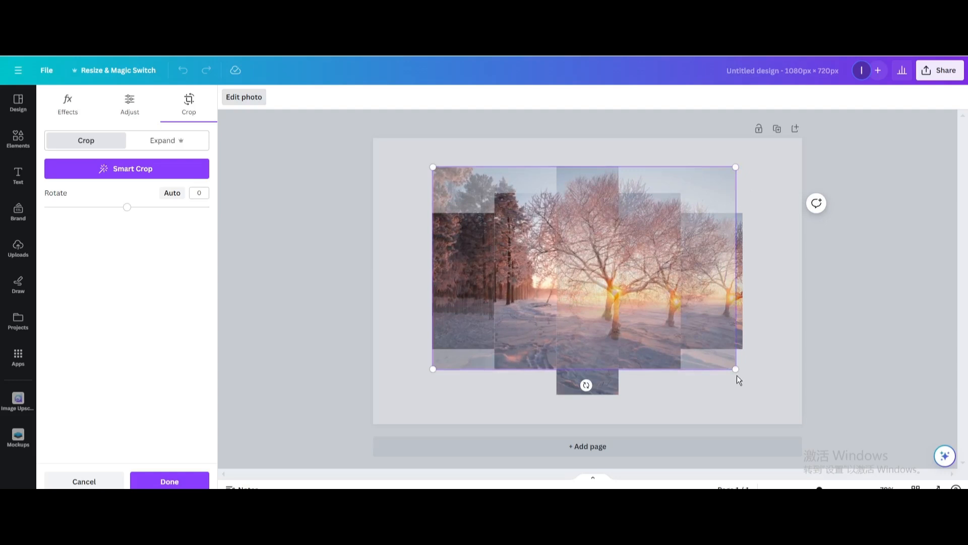
drag(736, 368, 768, 391)
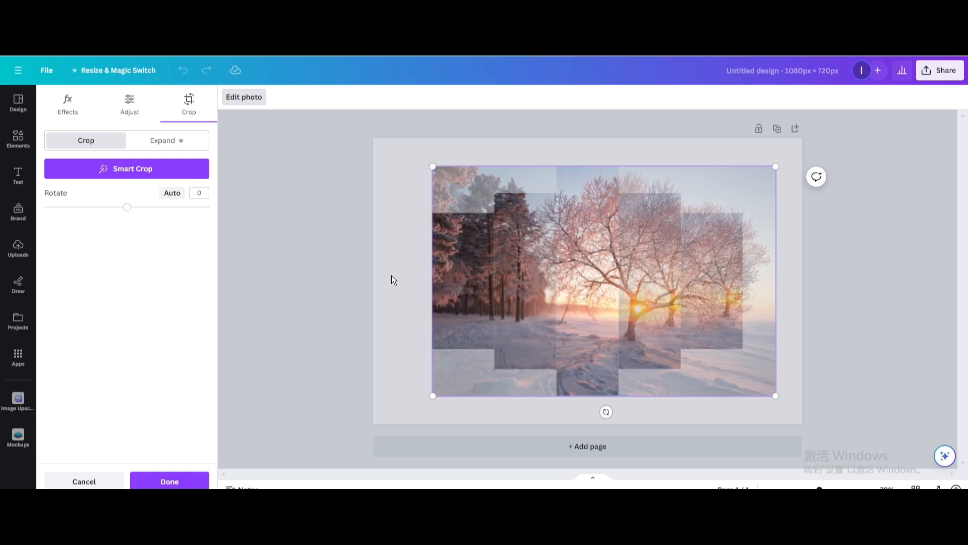
click(169, 481)
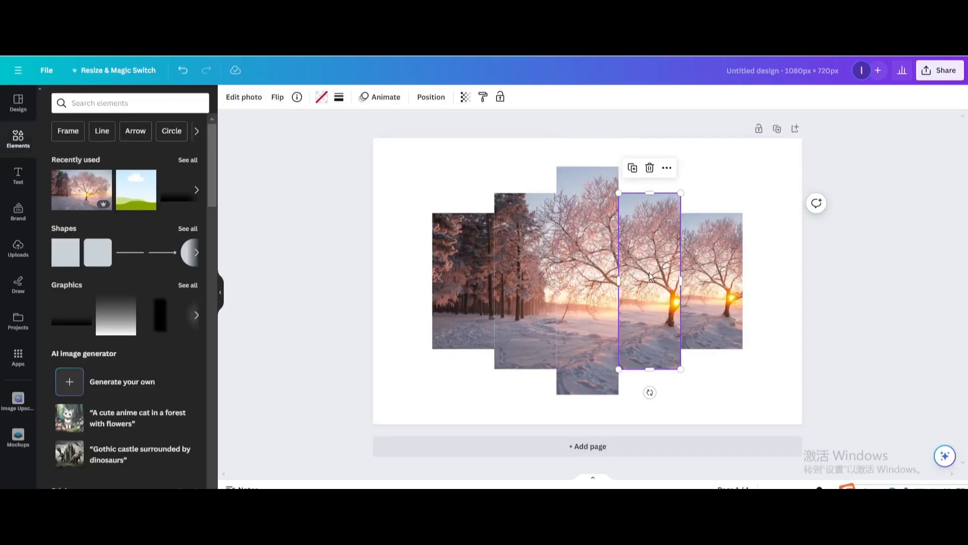
Step: Stretch the fourth frame's photo up and down to the tallest frame's edges
click(243, 97)
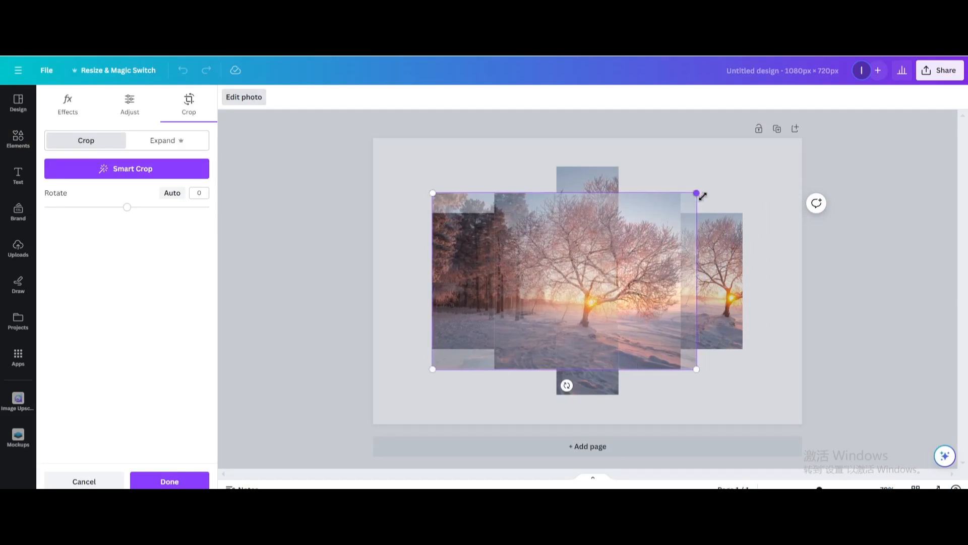
drag(696, 193, 734, 168)
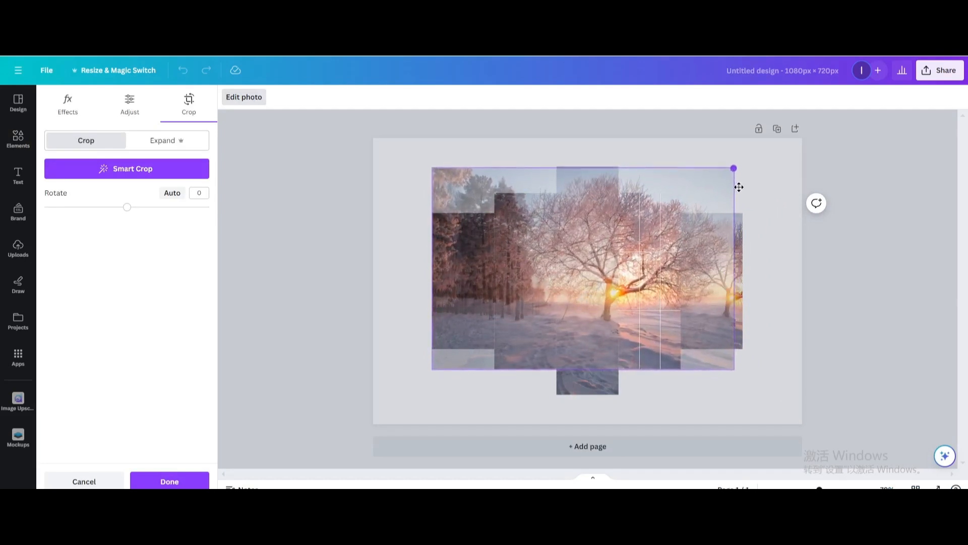
drag(732, 168, 735, 166)
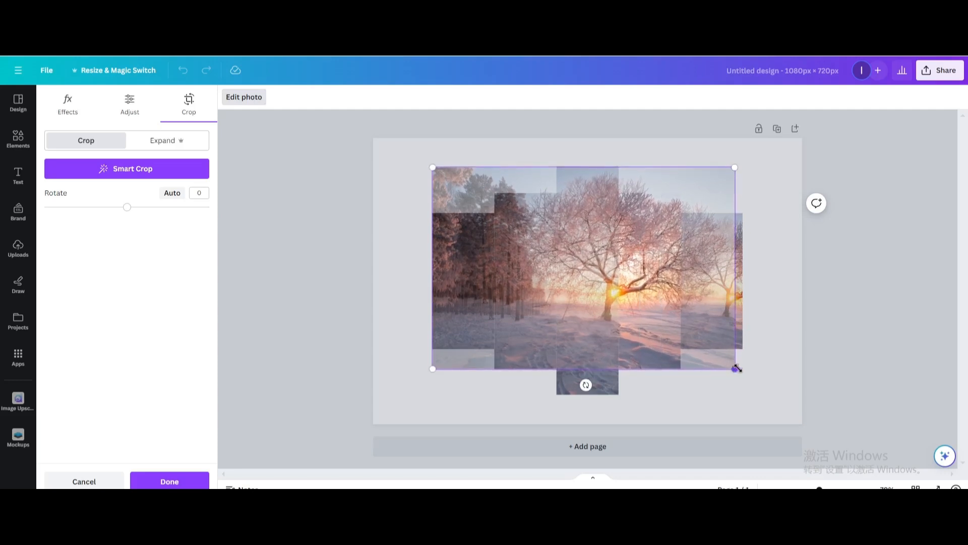
drag(735, 368, 772, 393)
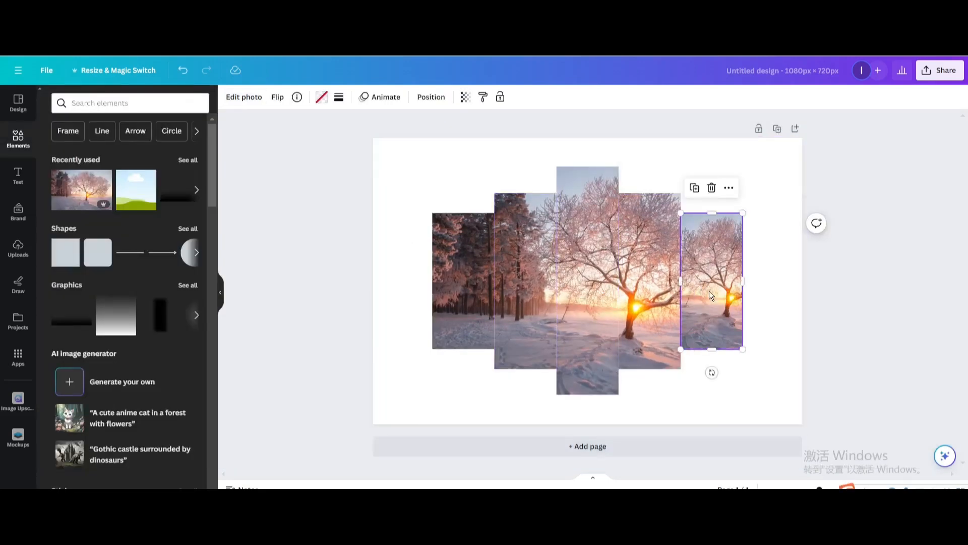
Step: Scale the fifth frame's photo toward the left to cover the arrangement and line up the tree
click(243, 97)
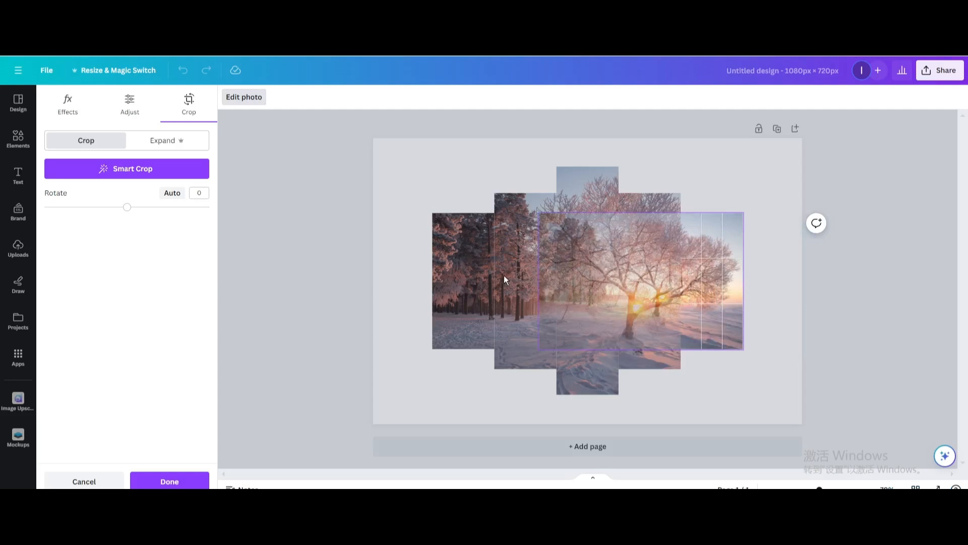
drag(541, 214, 526, 204)
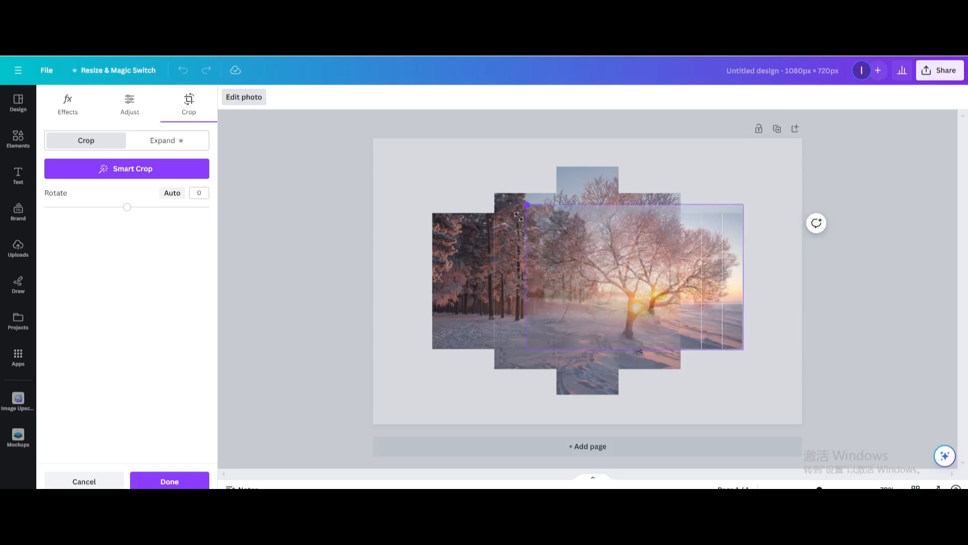
drag(526, 203, 474, 169)
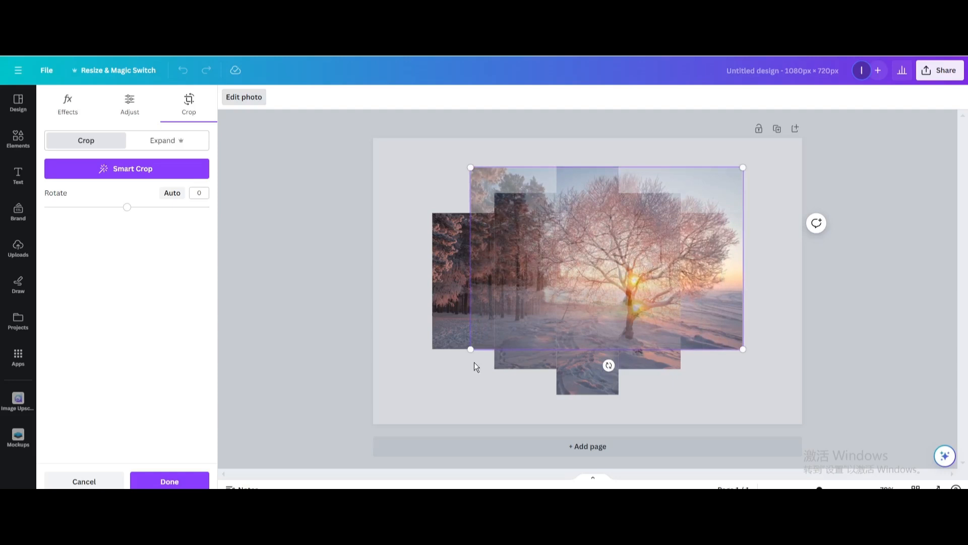
drag(471, 349, 418, 385)
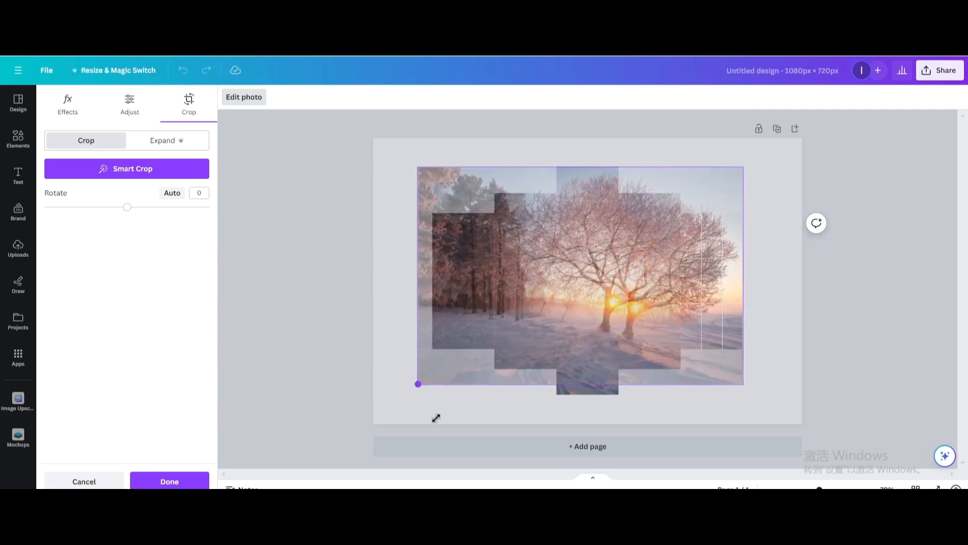
drag(418, 383, 402, 394)
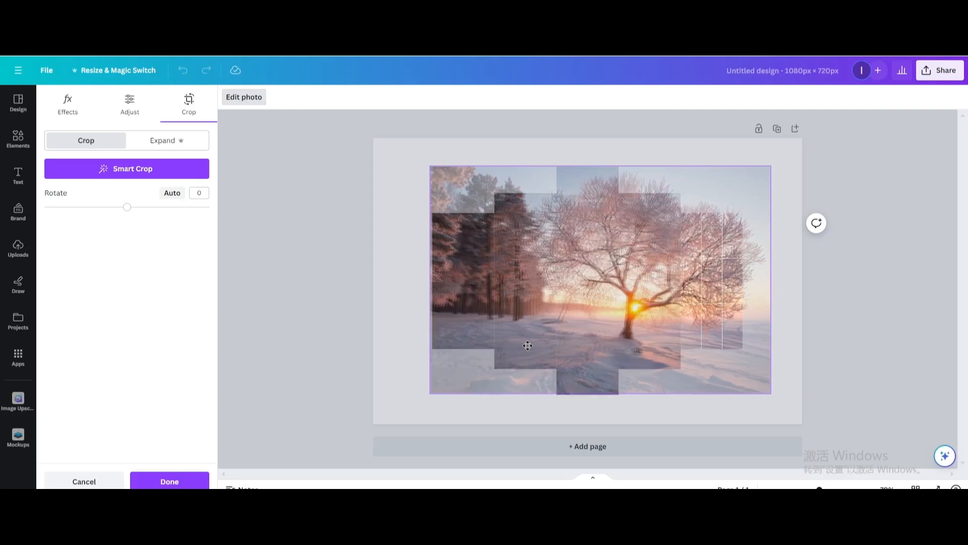
drag(527, 345, 531, 347)
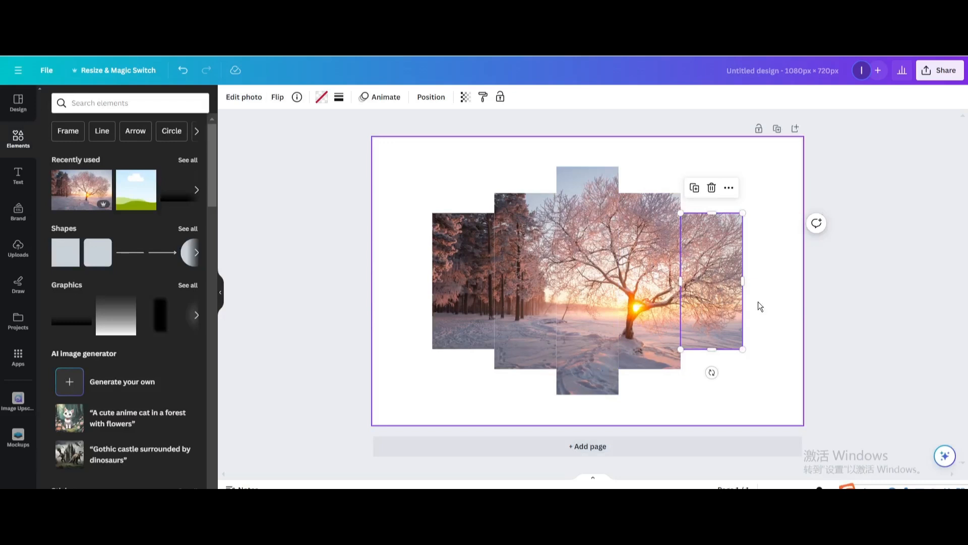
Step: Search Elements for 'black gradient rectangle' and filter results to Graphics
click(318, 225)
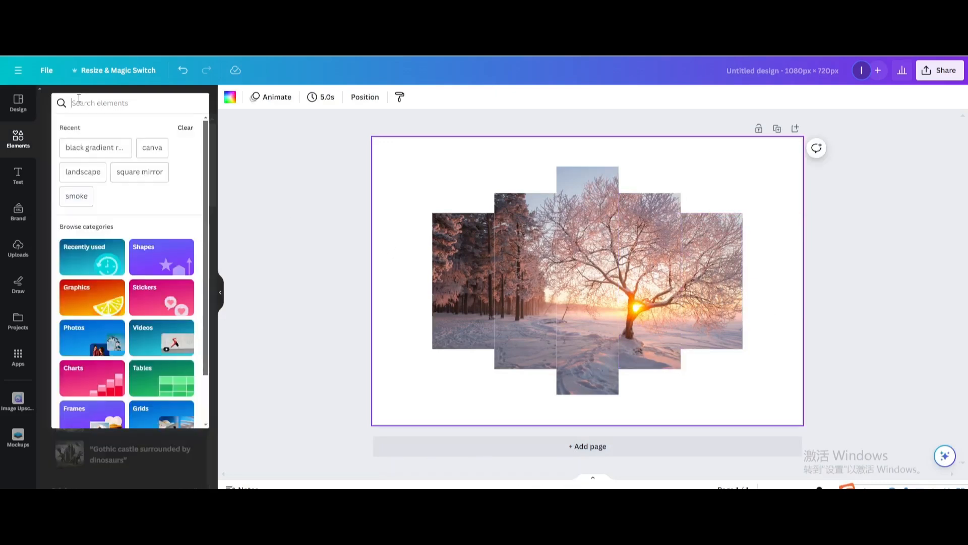
text(black gradient rectangle)
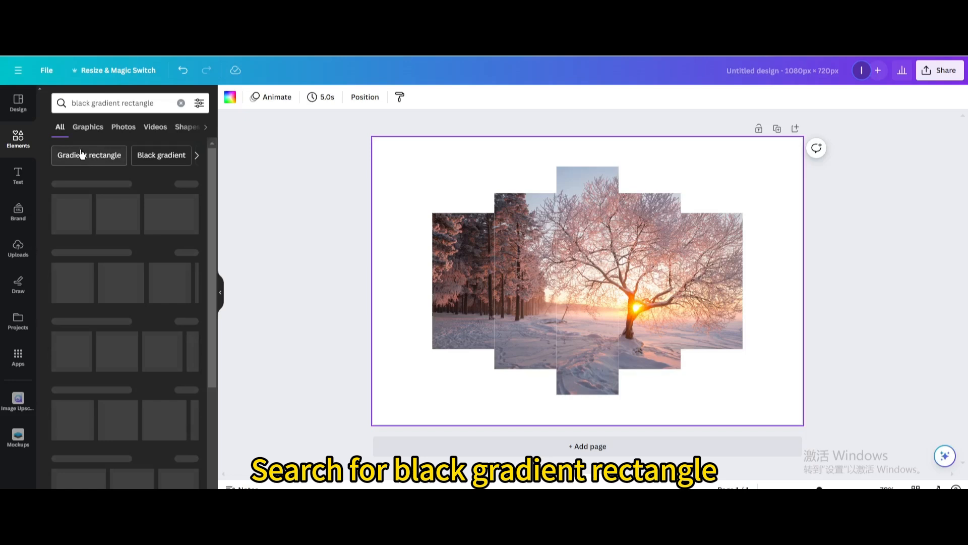
click(87, 127)
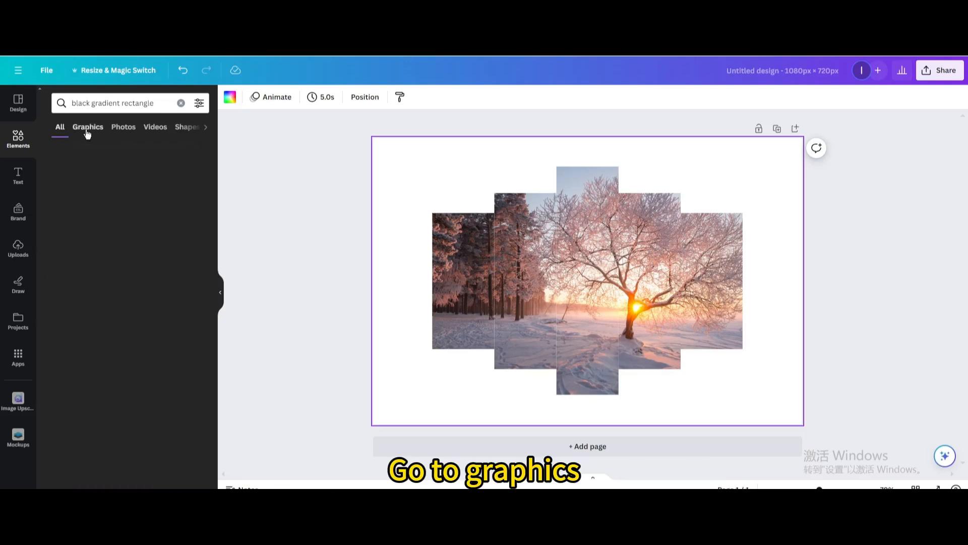
click(88, 126)
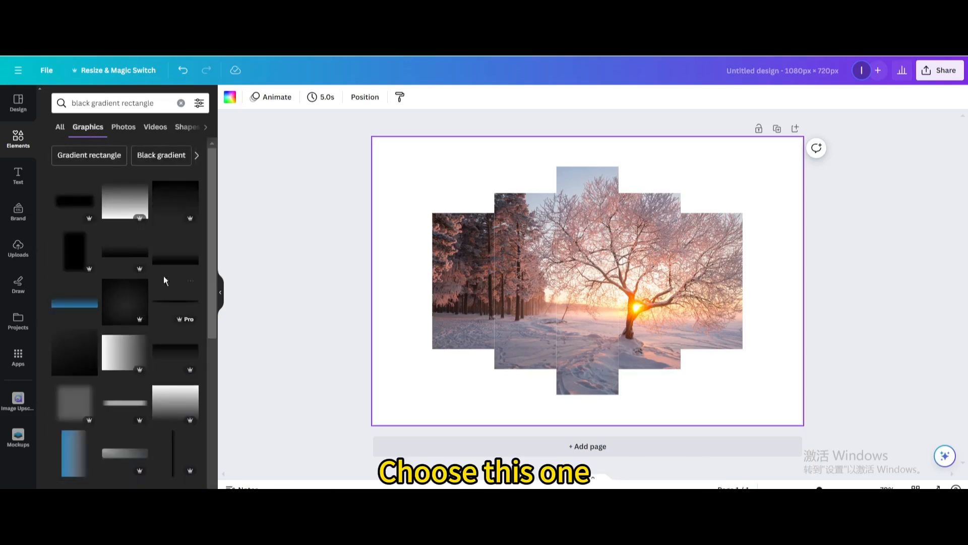
Step: Insert a black gradient graphic, rotate it vertical, and place it at the left-middle frame seam
click(587, 281)
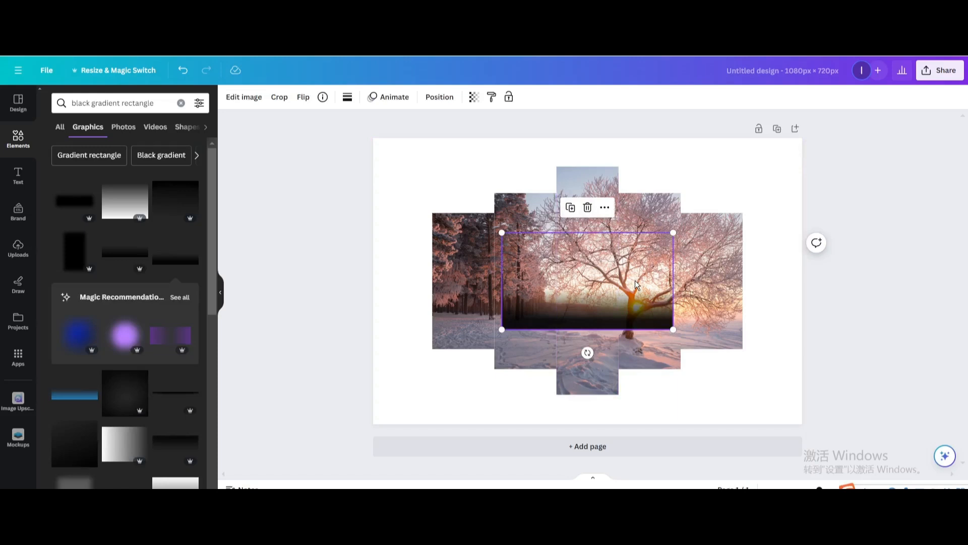
drag(586, 353, 608, 346)
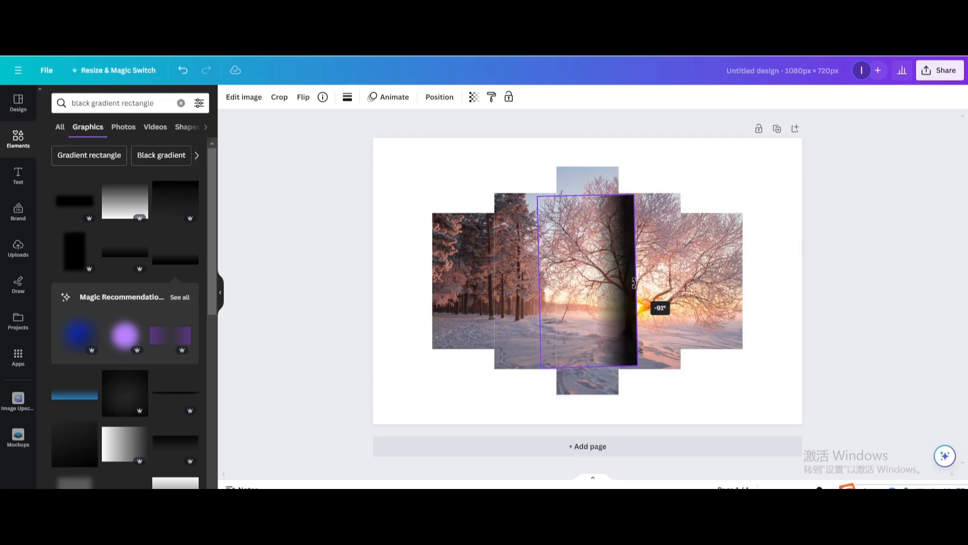
drag(633, 287, 642, 281)
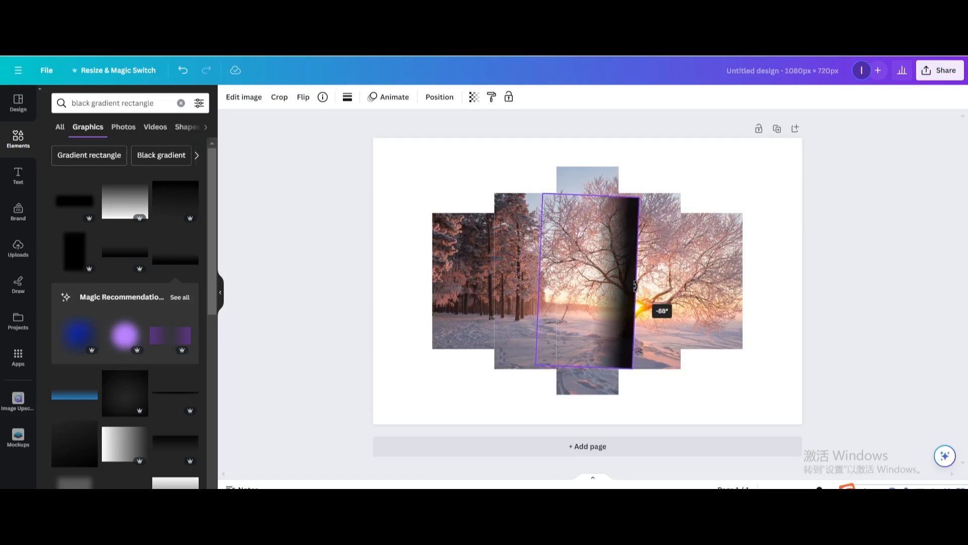
drag(584, 281, 525, 281)
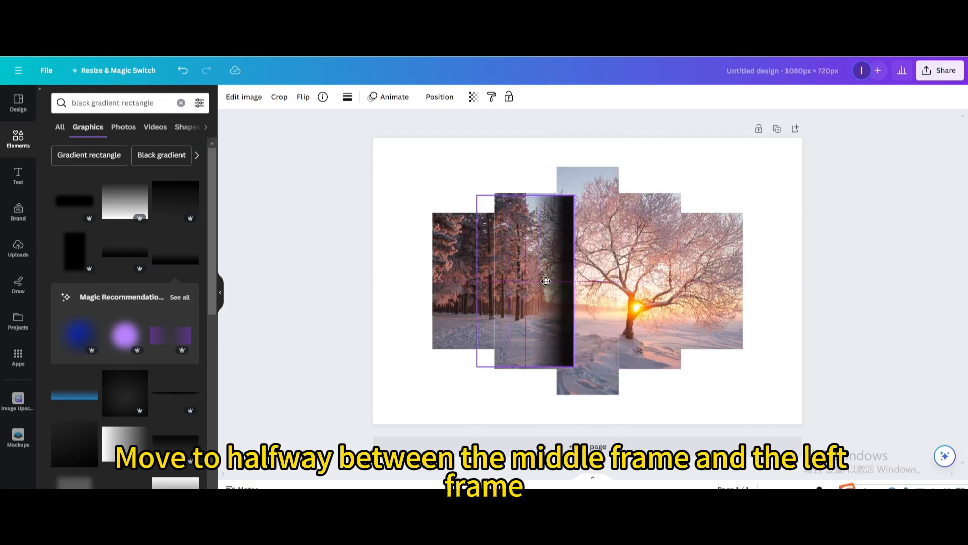
drag(545, 281, 539, 259)
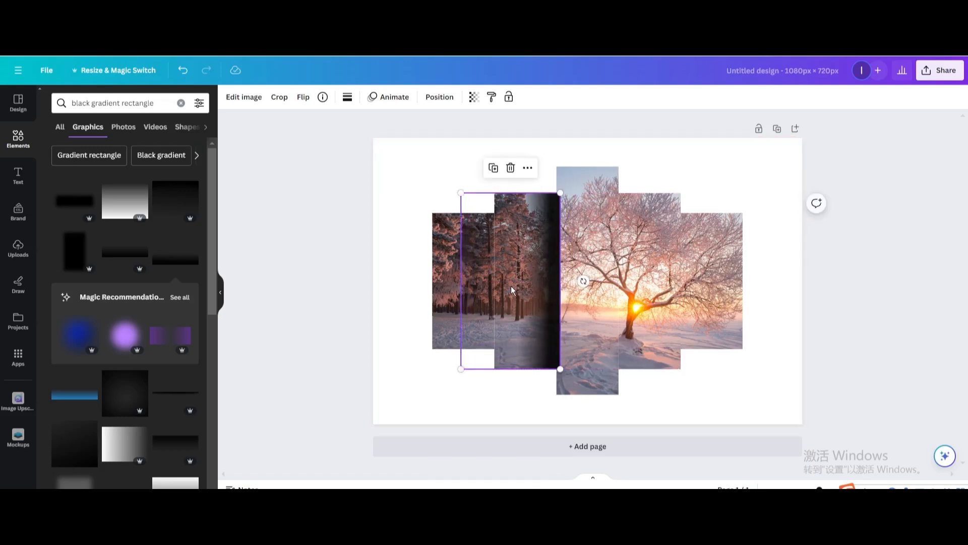
drag(511, 281, 519, 286)
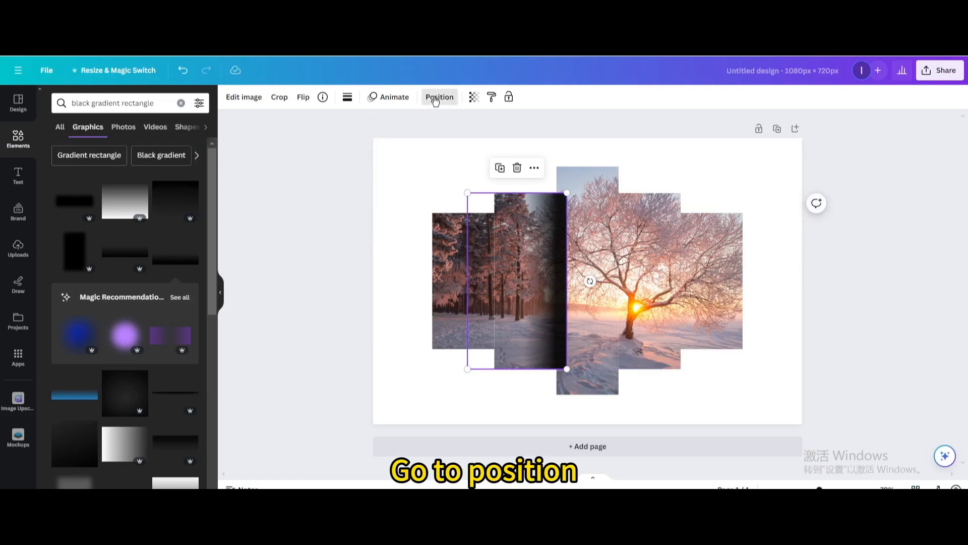
Step: Duplicate the gradient shadow from Layers and move the copy over the leftmost frame
click(439, 97)
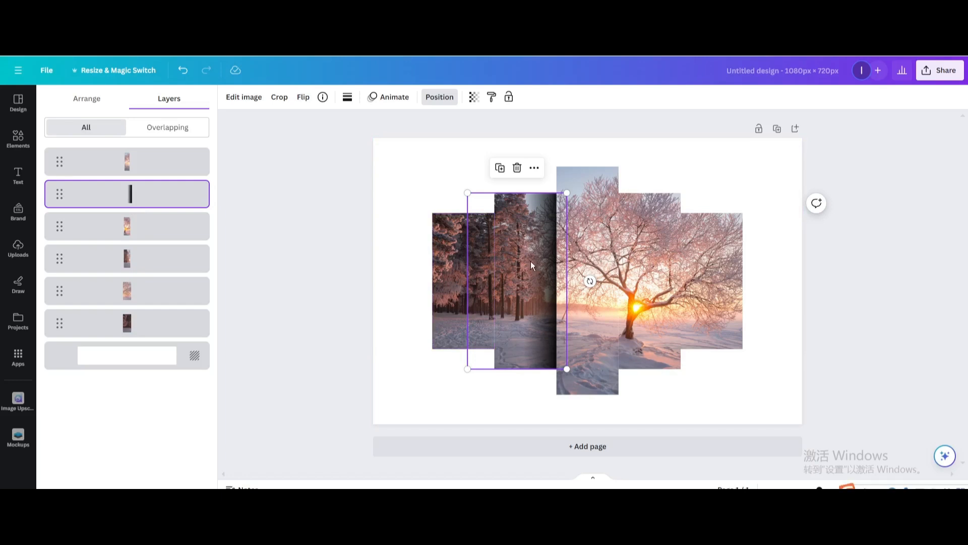
click(500, 168)
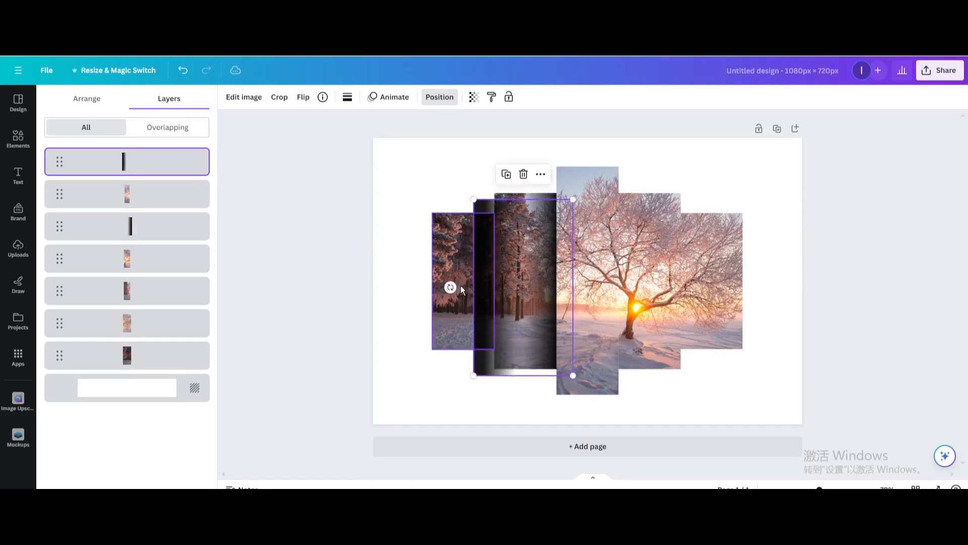
drag(522, 287, 654, 268)
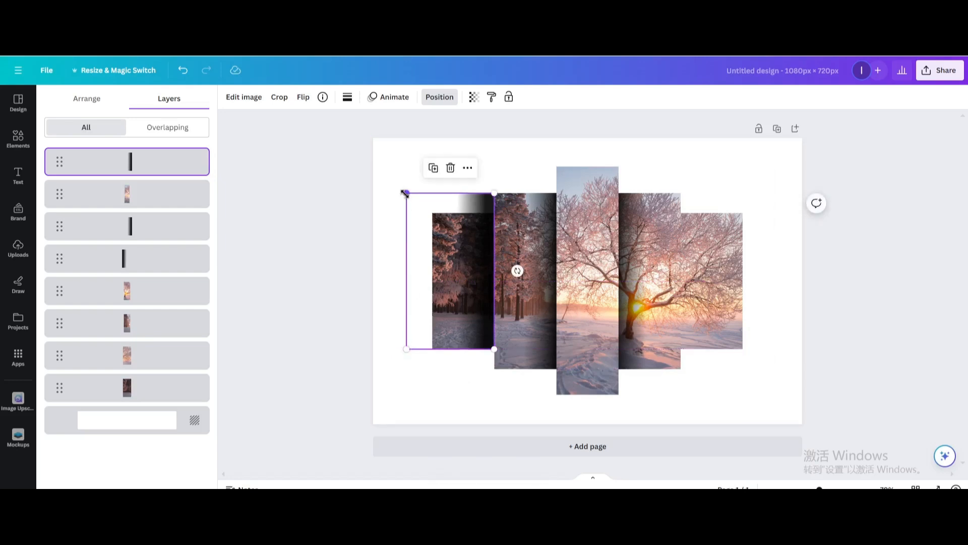
Step: Tuck the left shadow under the photos and add an upright right-frame shadow, third layer from bottom
drag(406, 193, 419, 212)
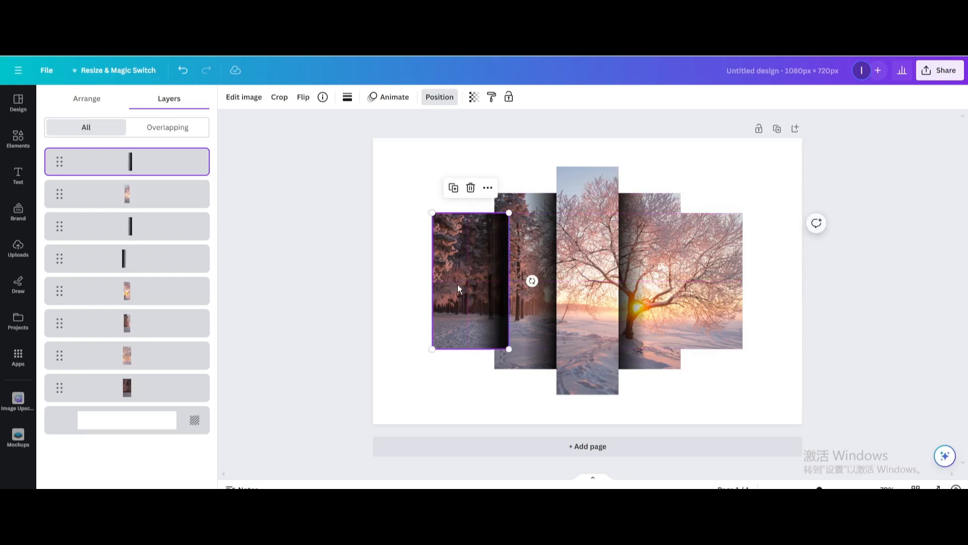
drag(127, 161, 126, 313)
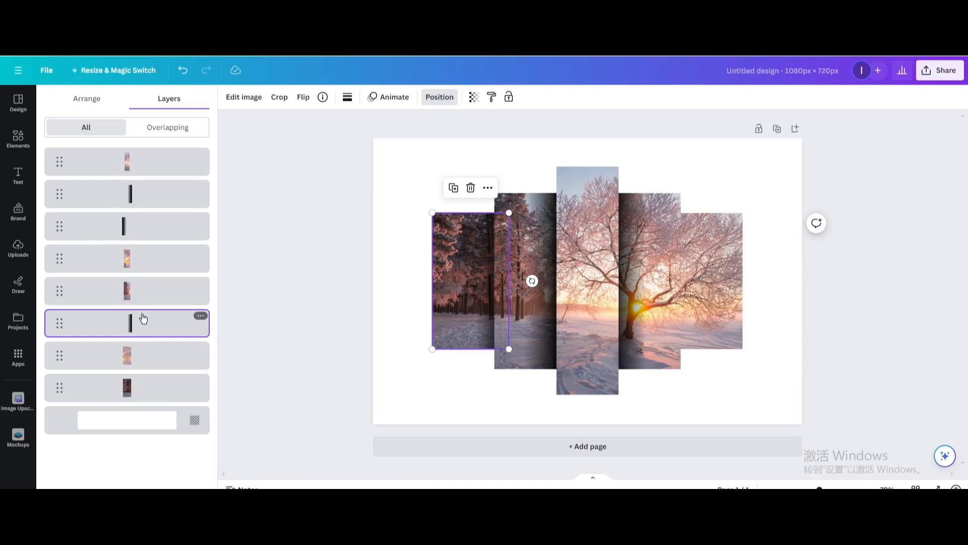
click(453, 187)
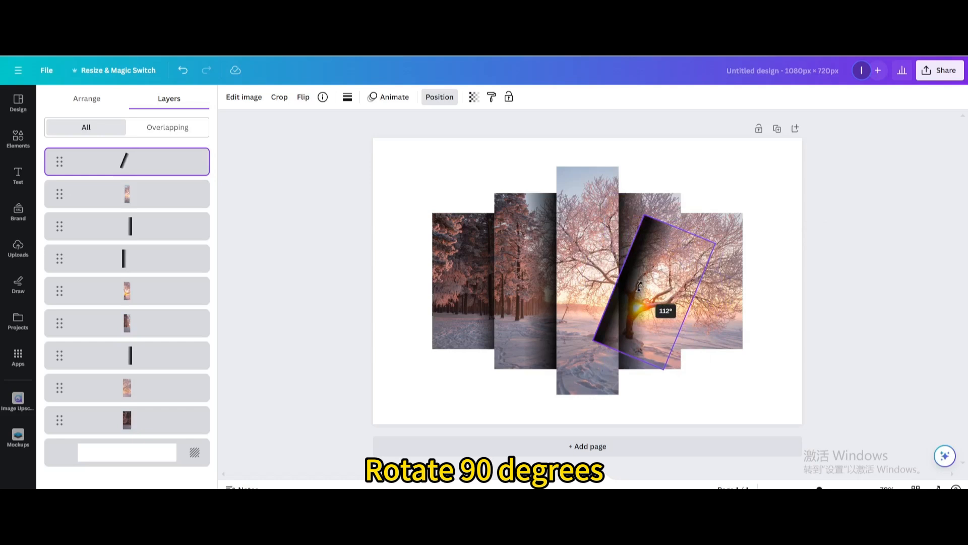
drag(638, 283, 633, 294)
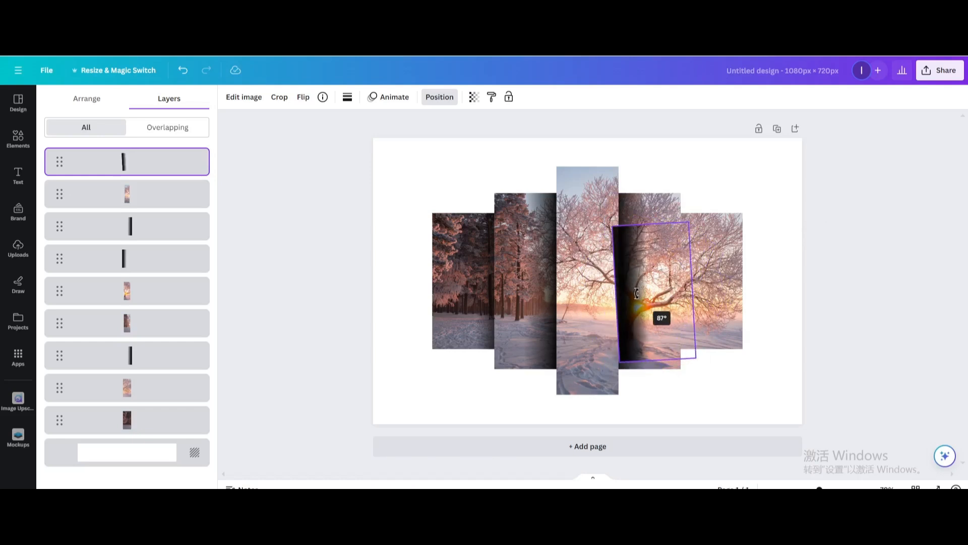
drag(645, 290, 704, 283)
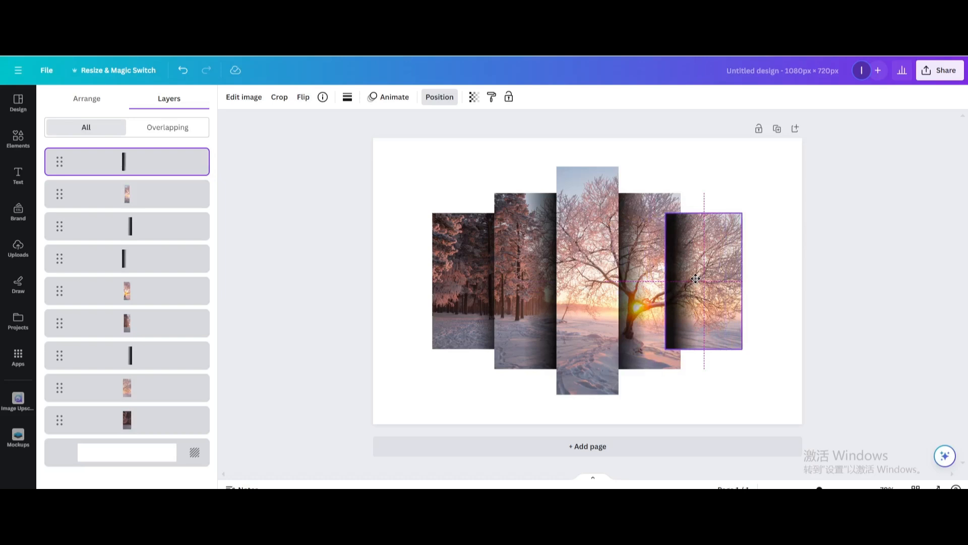
drag(127, 161, 136, 330)
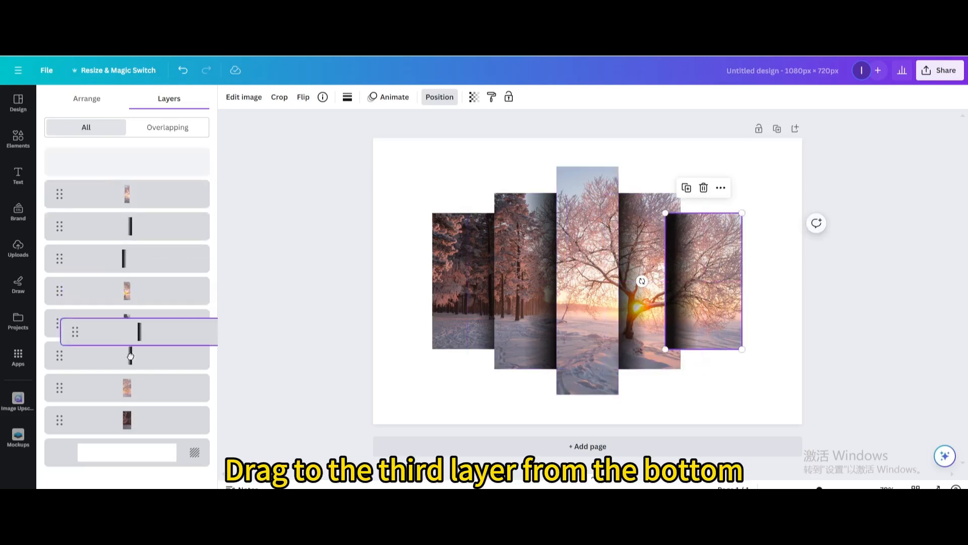
drag(127, 331, 127, 355)
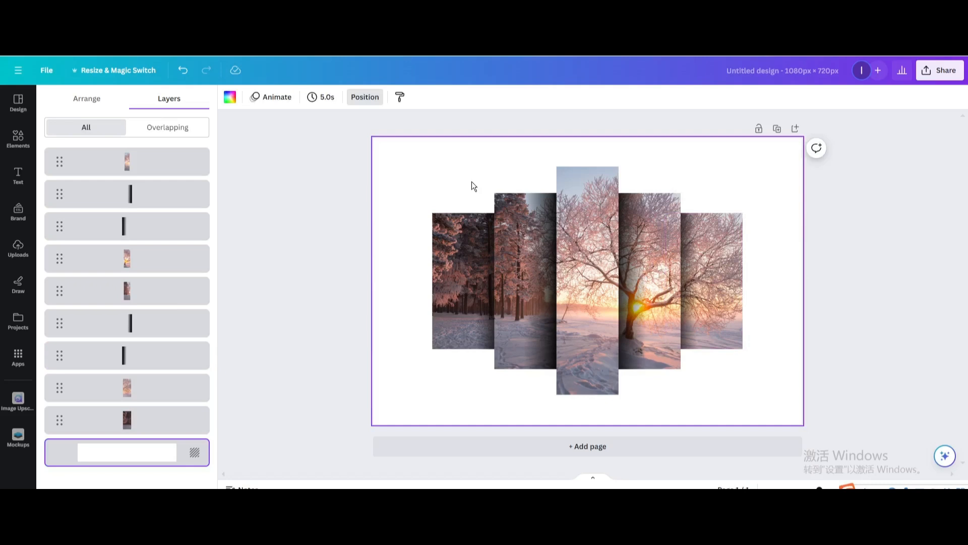
Step: Set the page background colour to Turquoise blue #5ce1e6
click(472, 278)
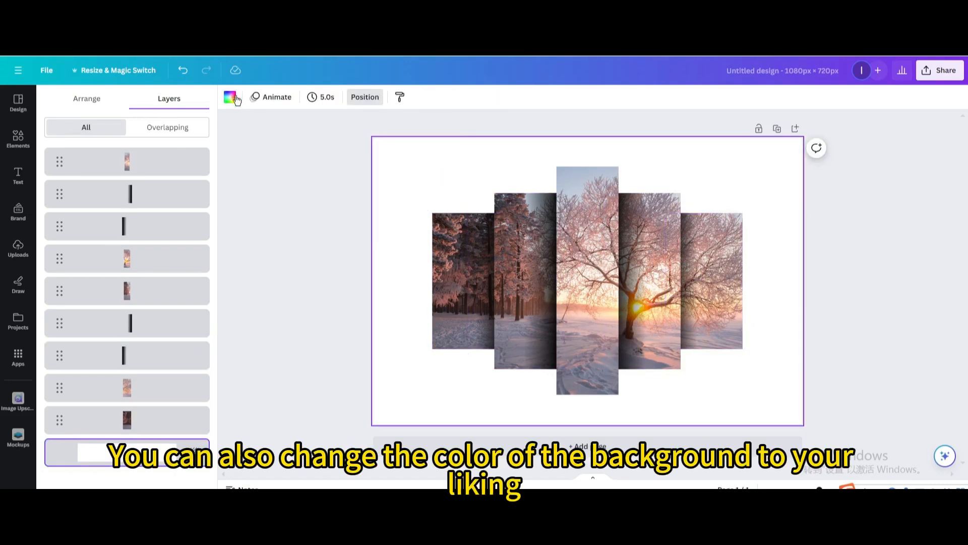
click(230, 97)
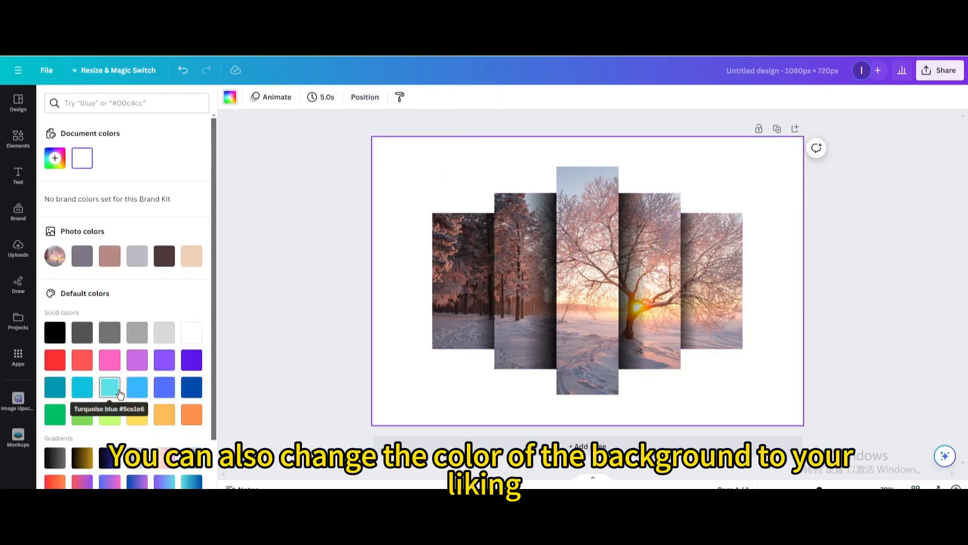
click(109, 387)
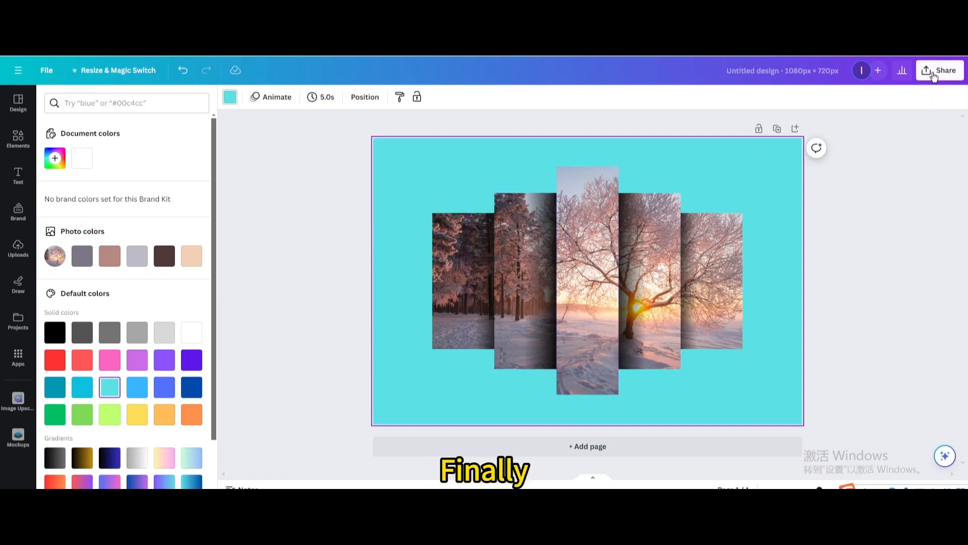
Step: Download the tree collage design as a JPG file
click(939, 69)
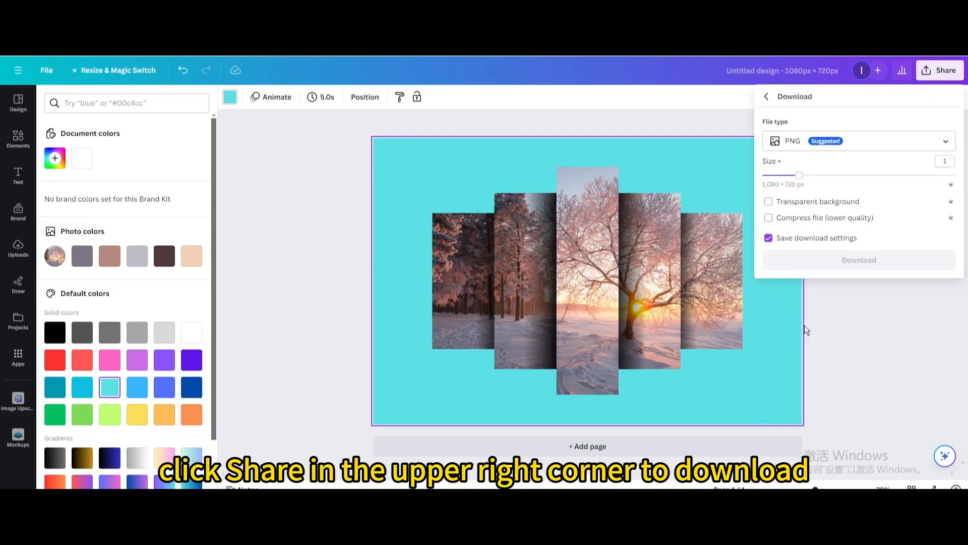
click(857, 140)
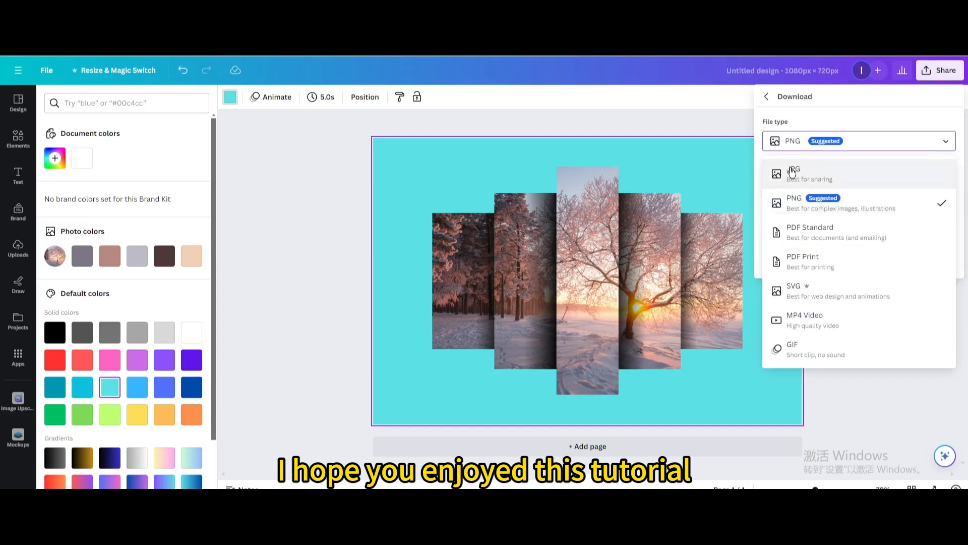
click(793, 173)
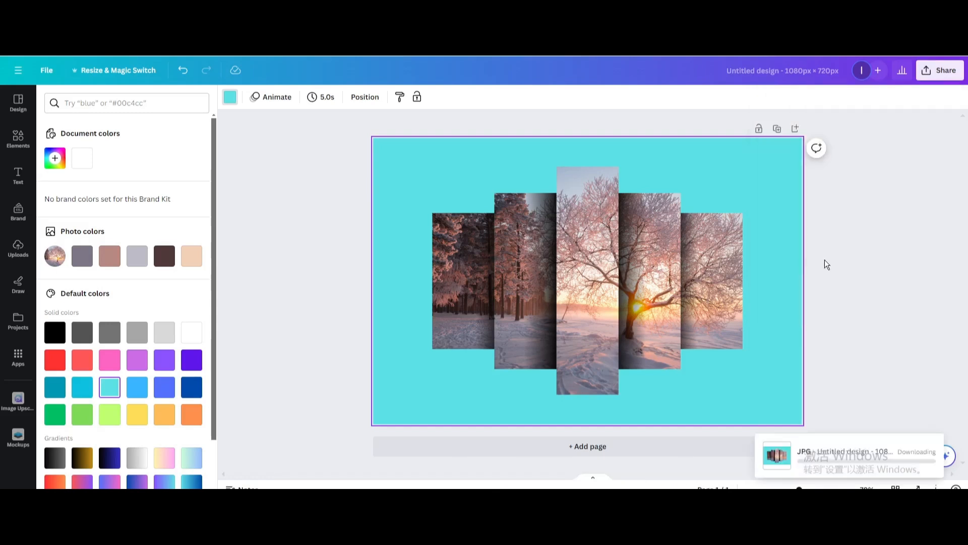